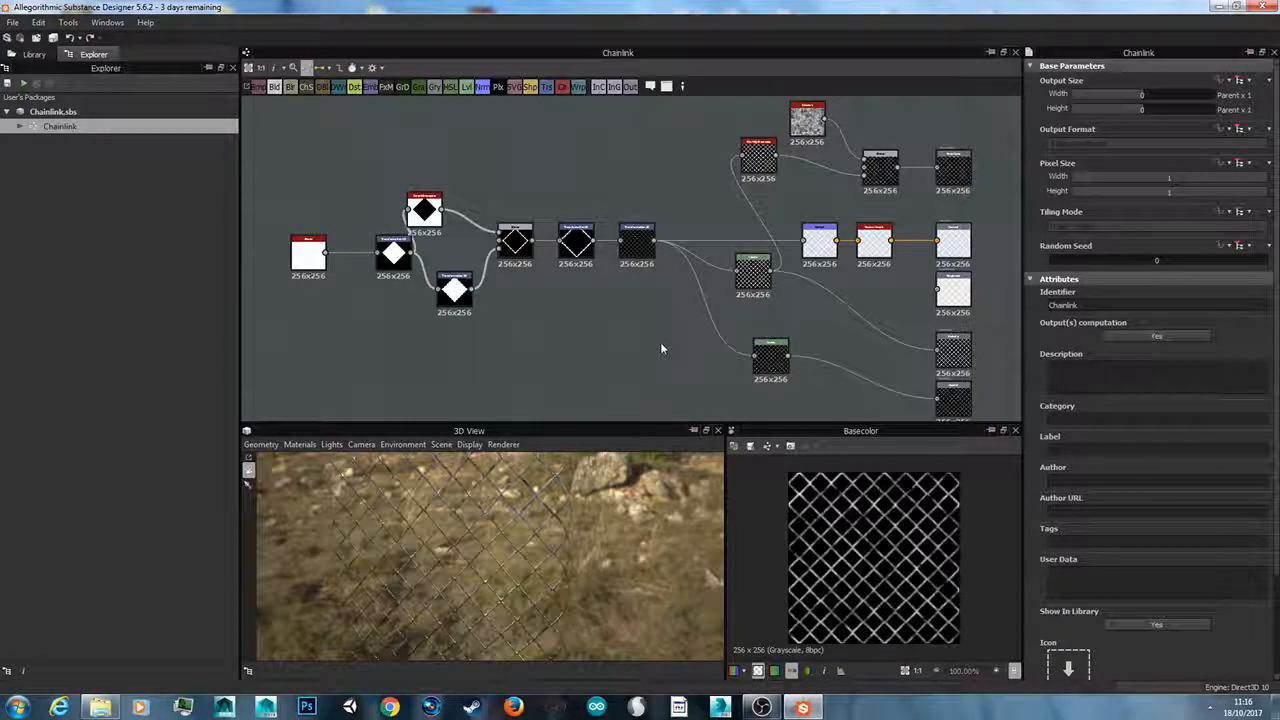
pyautogui.moveTo(610, 384)
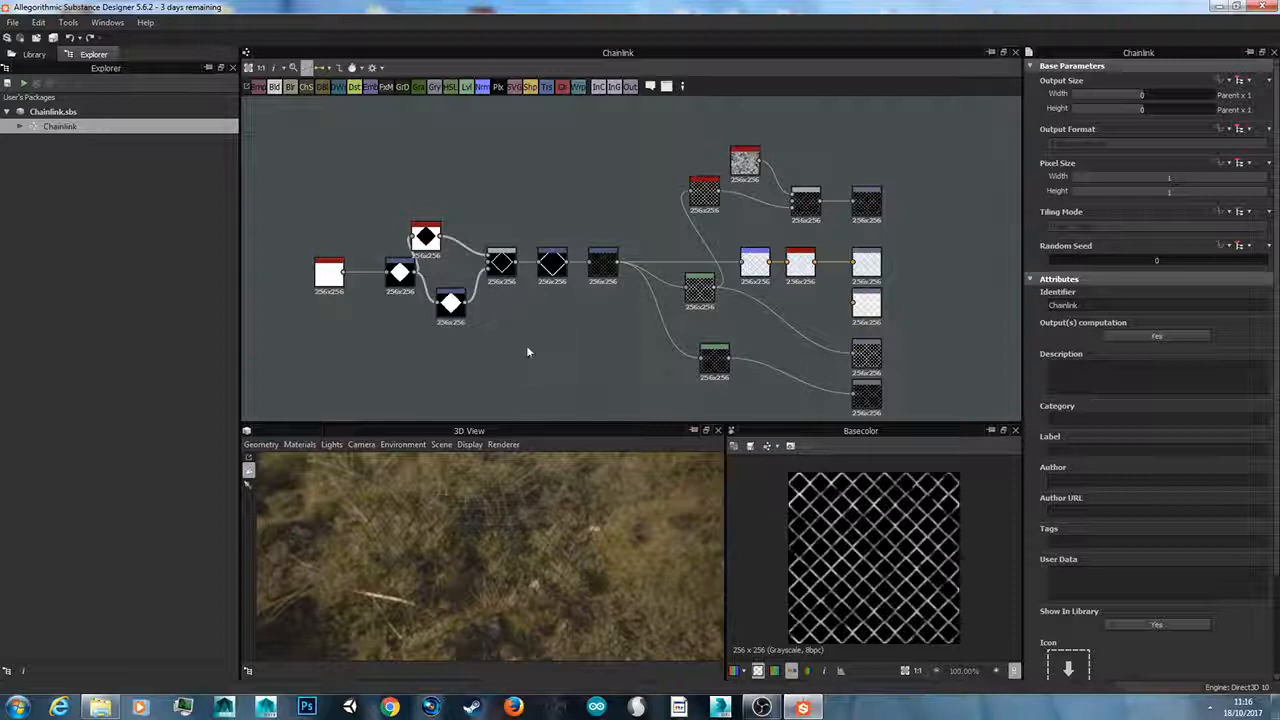
pyautogui.moveTo(480, 348)
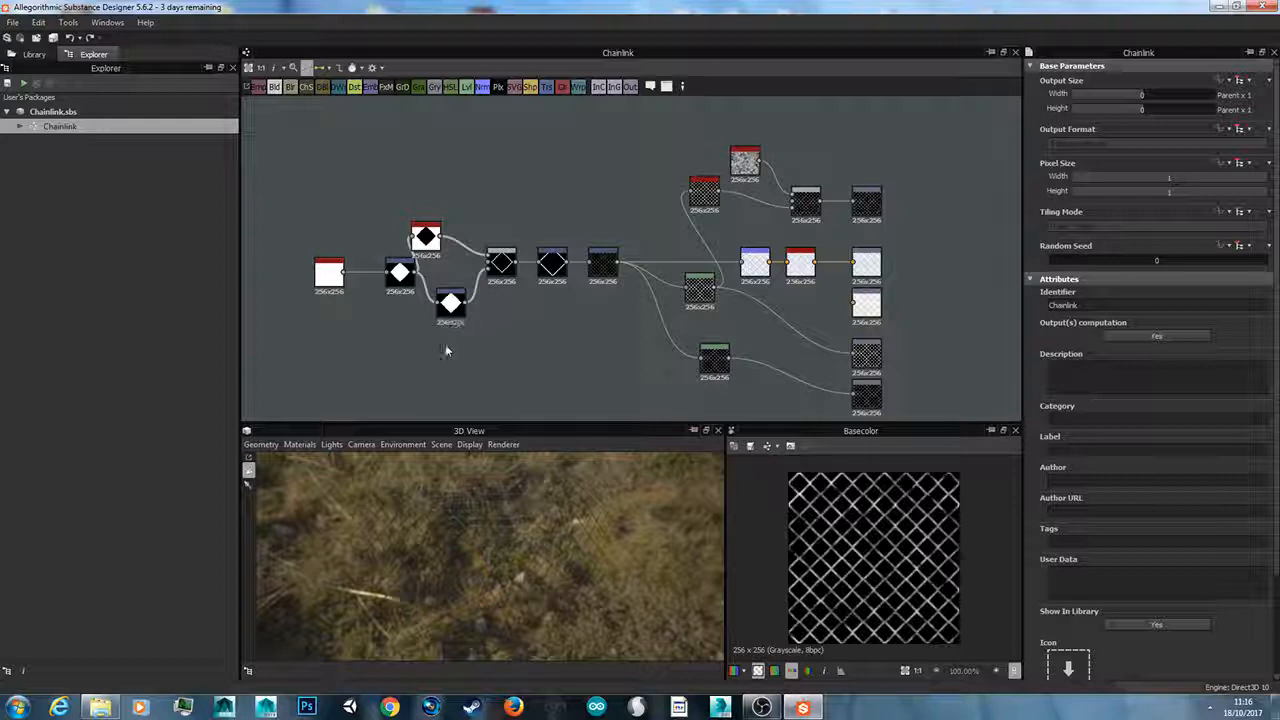
pyautogui.moveTo(388, 340)
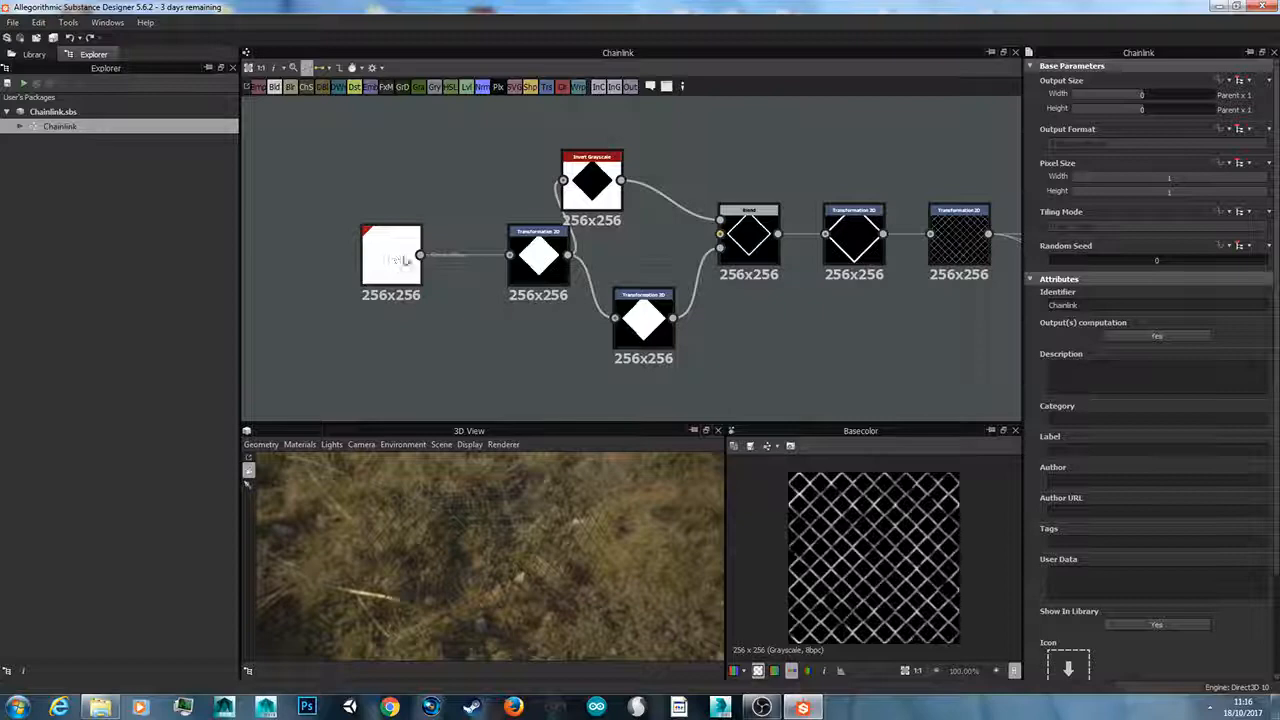
# - Select the Transformation 2D node to preview its rotated white diamond in the 2D view
pyautogui.rightClick(386, 200)
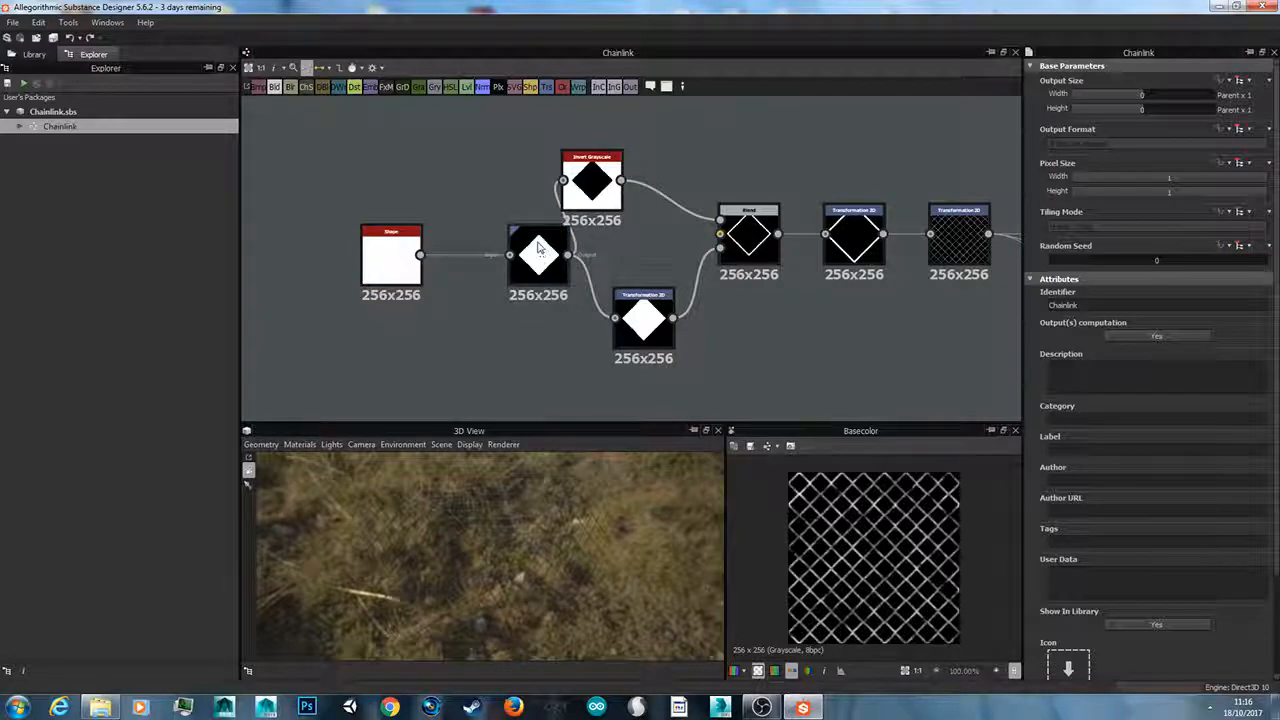
pyautogui.moveTo(528, 256)
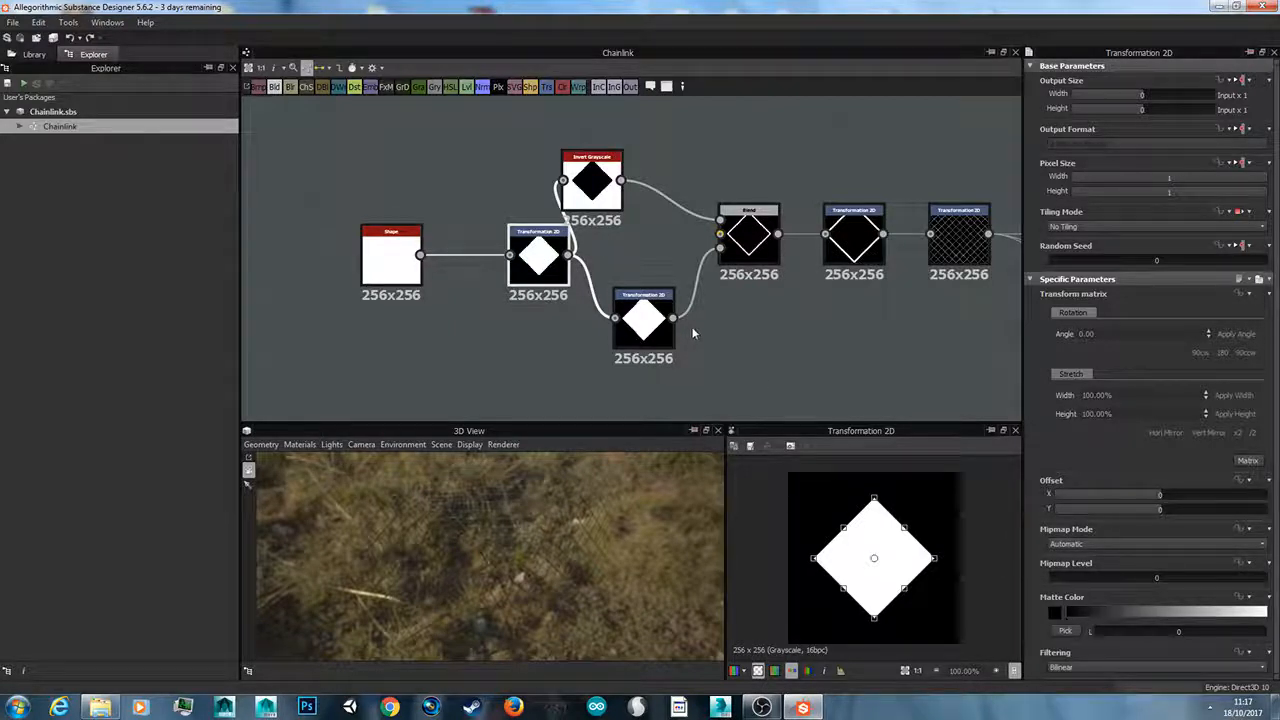
pyautogui.moveTo(898, 480)
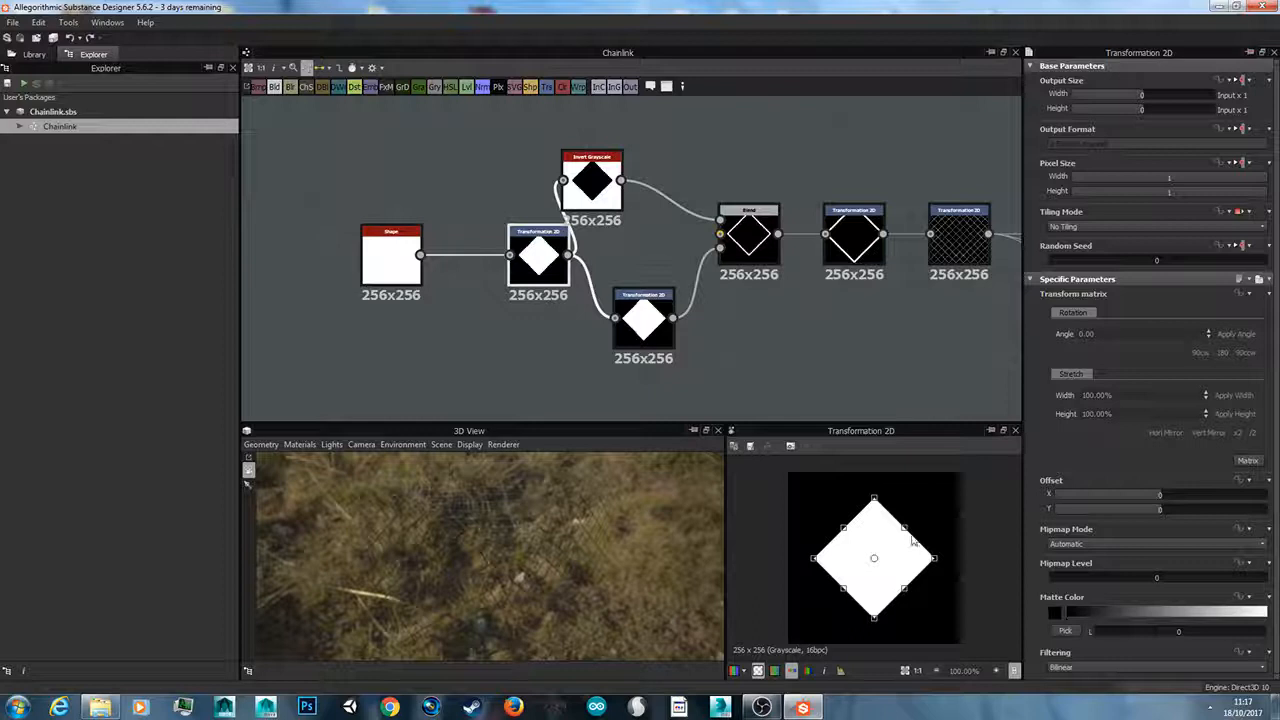
pyautogui.moveTo(878, 586)
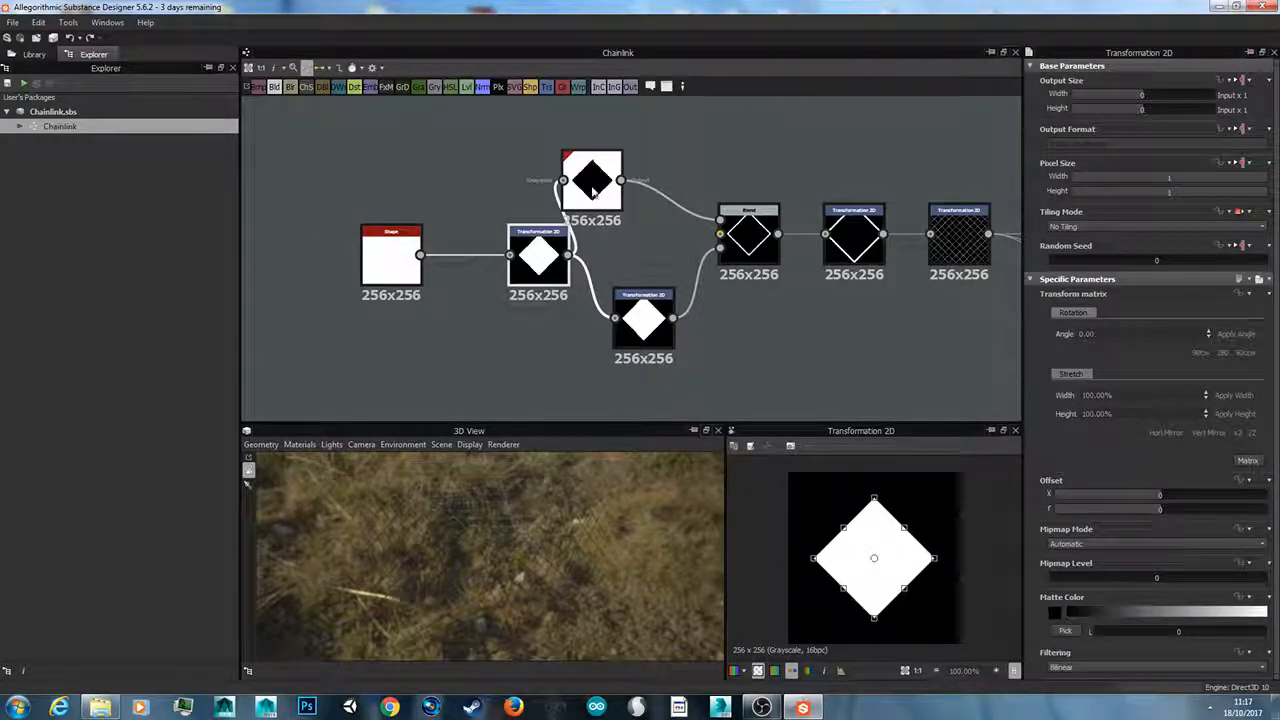
# - Blend the inverted diamond with the scaled diamond into a thin white diamond outline
pyautogui.click(592, 180)
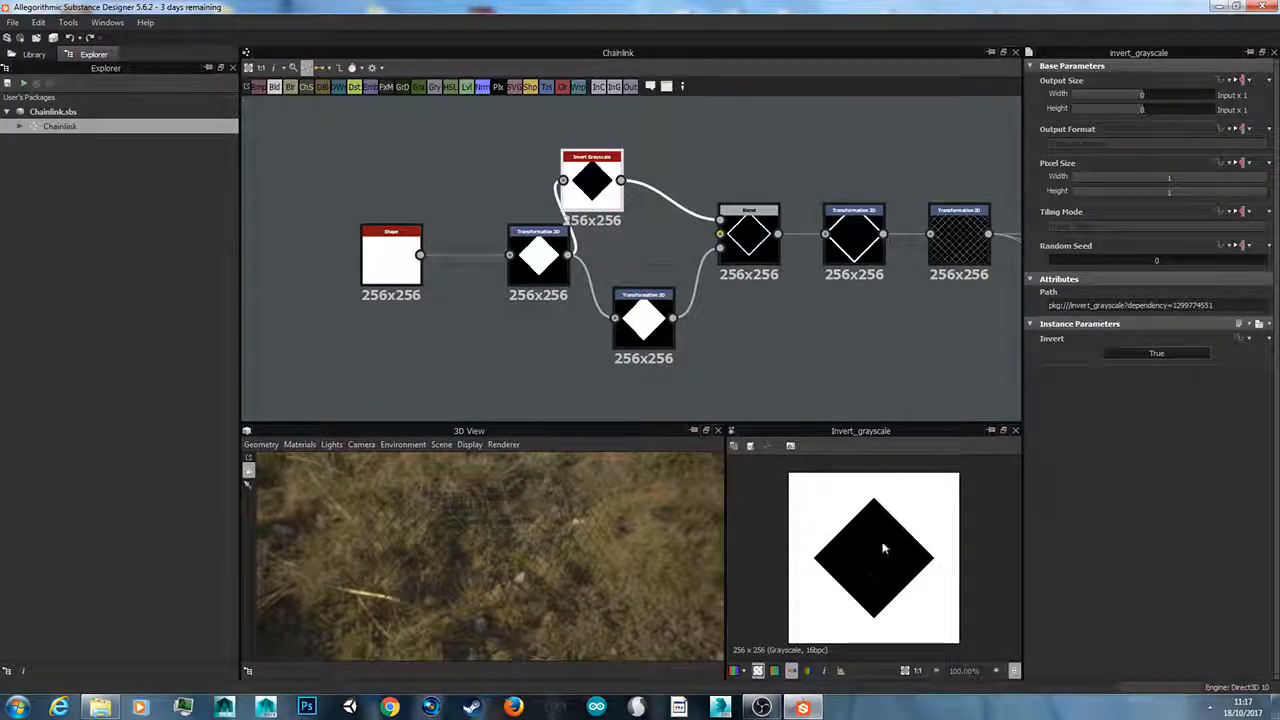
pyautogui.moveTo(886, 546)
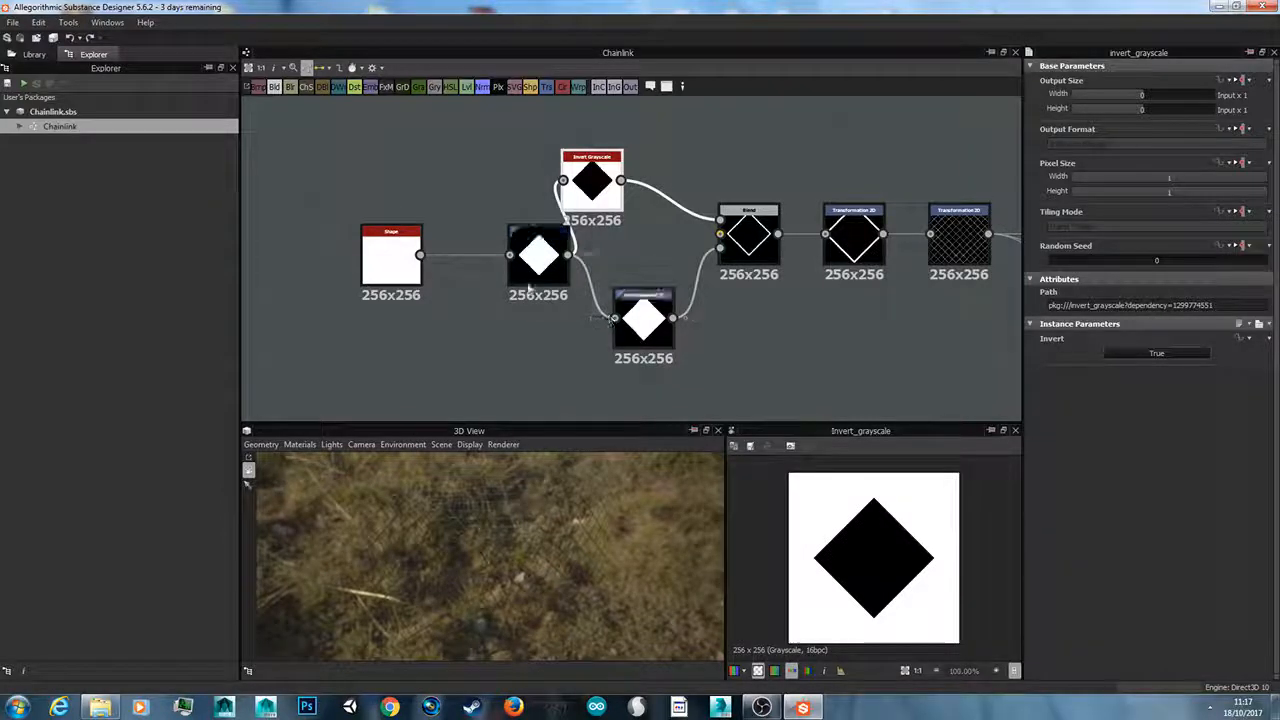
pyautogui.click(536, 254)
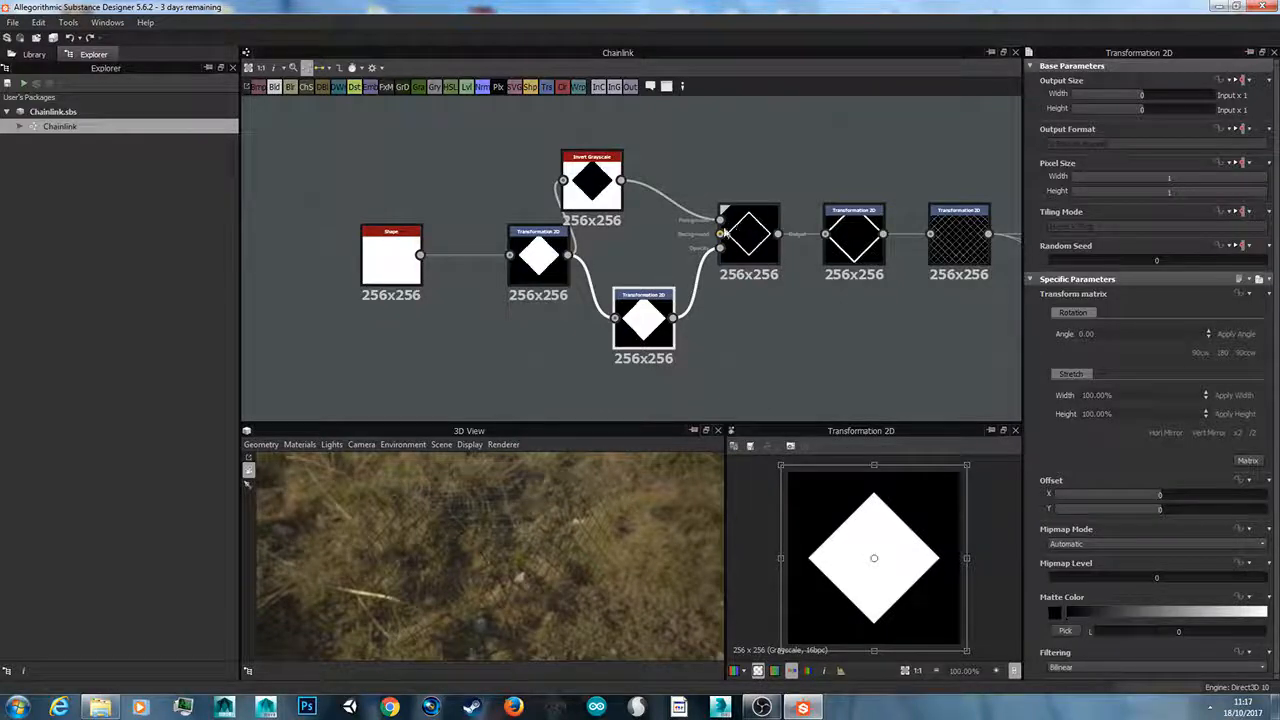
pyautogui.click(592, 180)
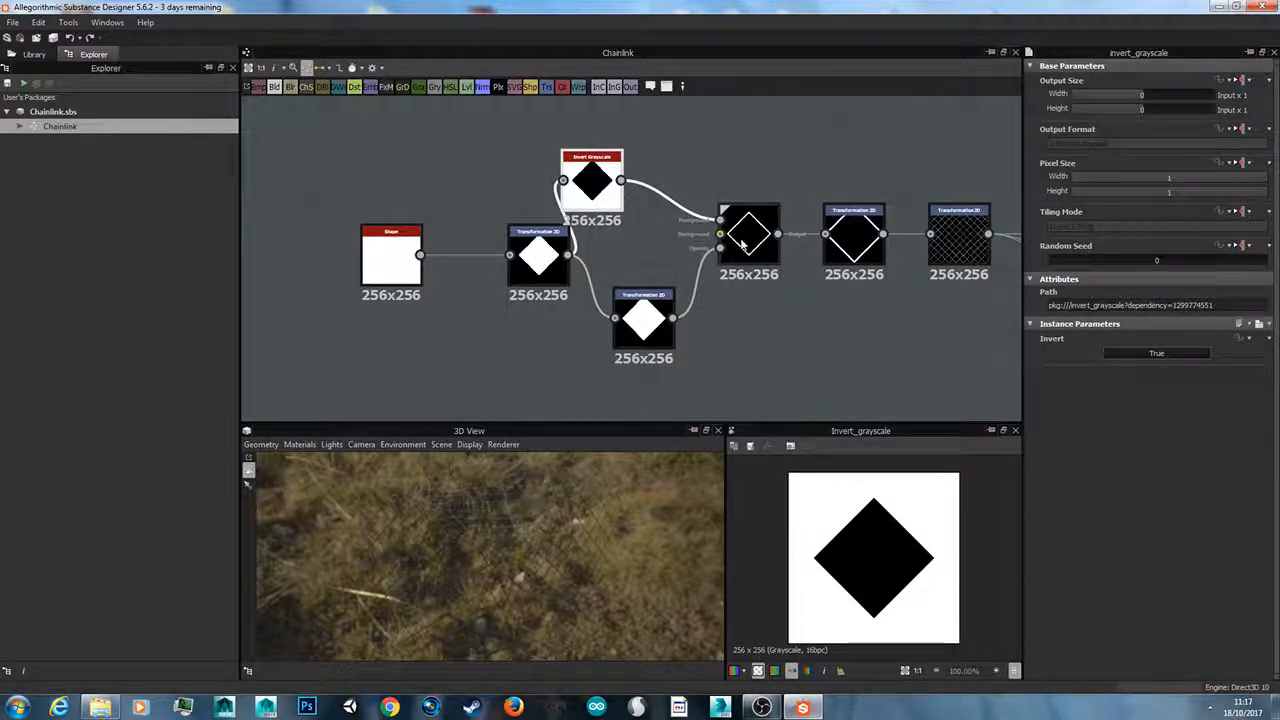
pyautogui.click(748, 234)
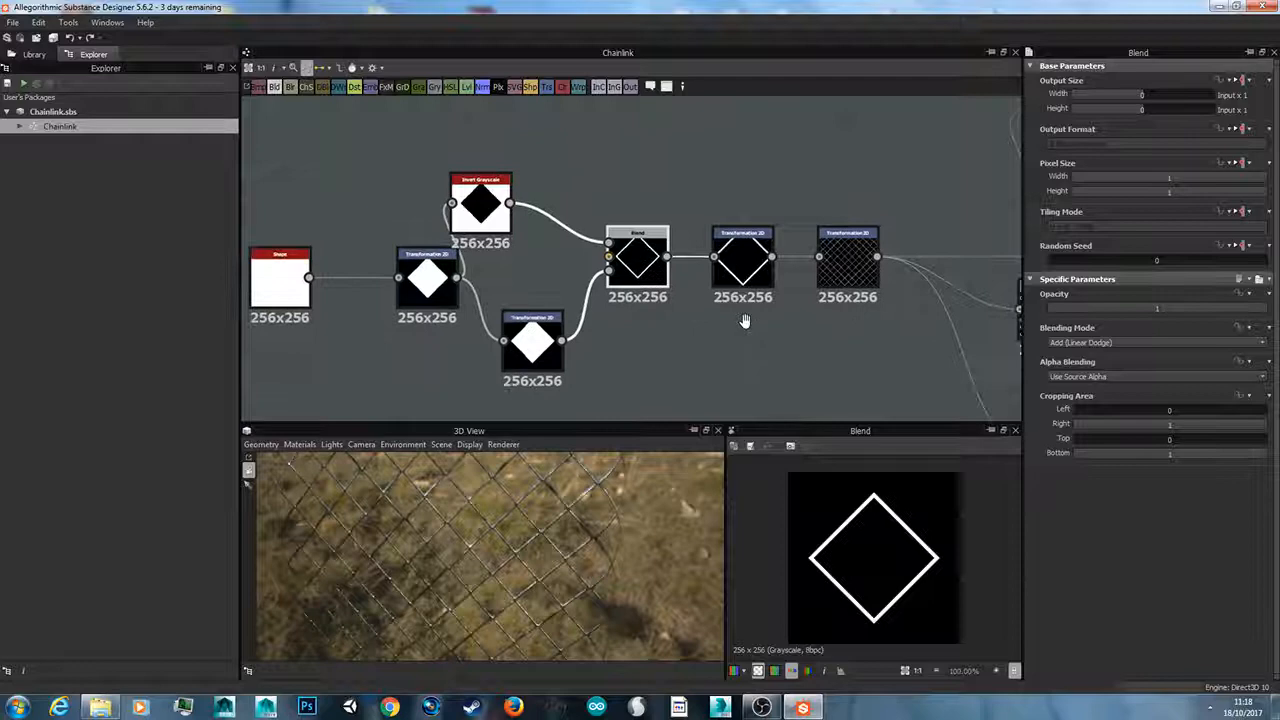
# - Preview the Transformation 2D node after the Blend showing the shrunken, tiled diamond outline
pyautogui.click(742, 258)
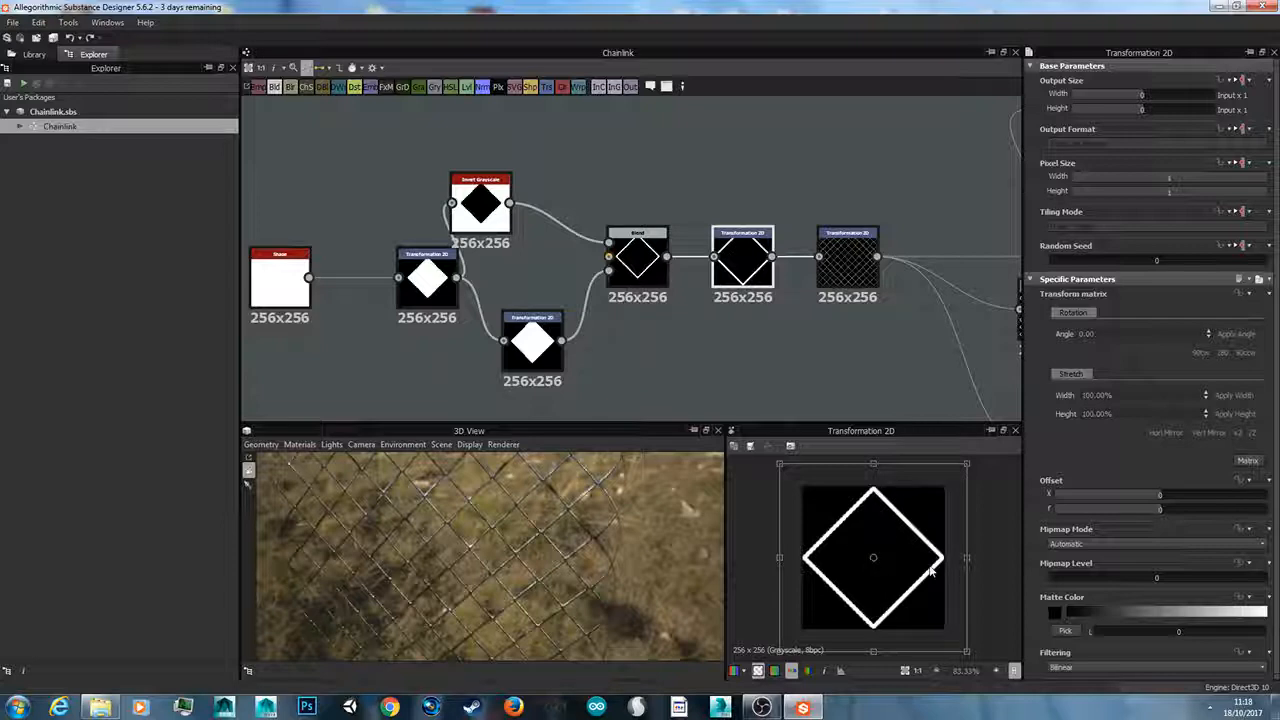
pyautogui.moveTo(964, 620)
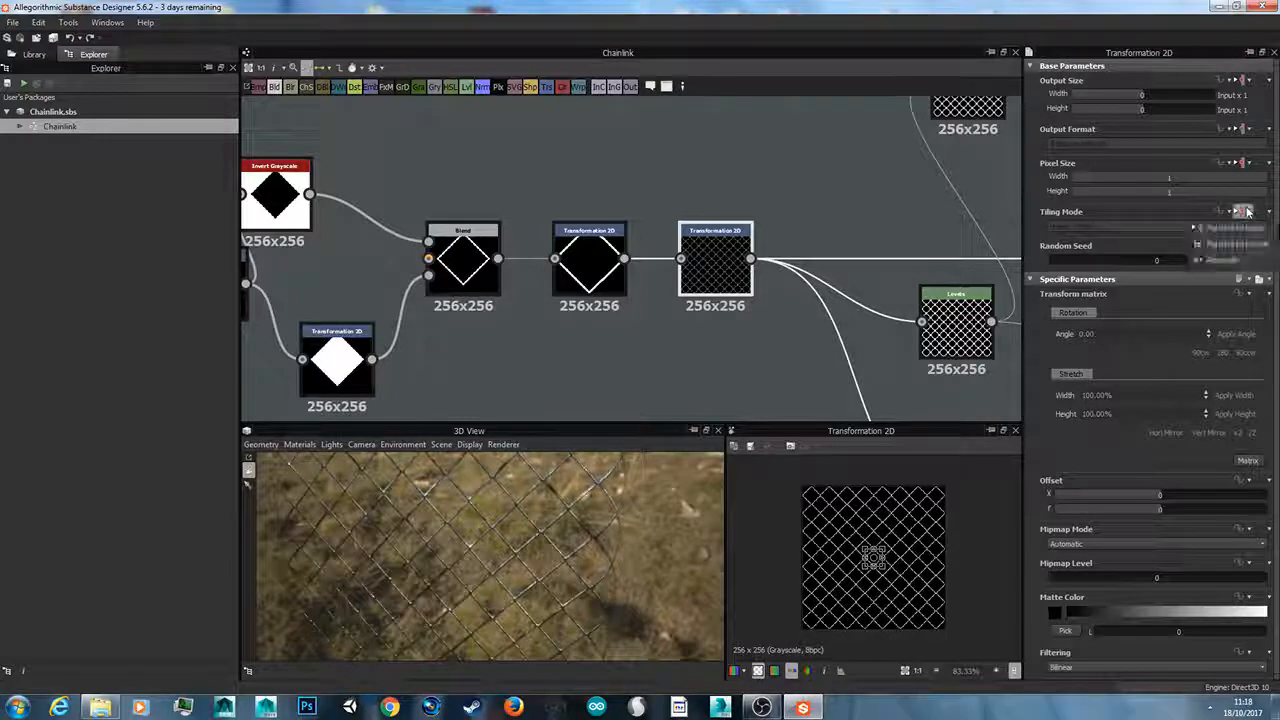
# - Preview the Normal node turning the tiled chainlink mesh into a blue-tinted normal map
pyautogui.click(1244, 212)
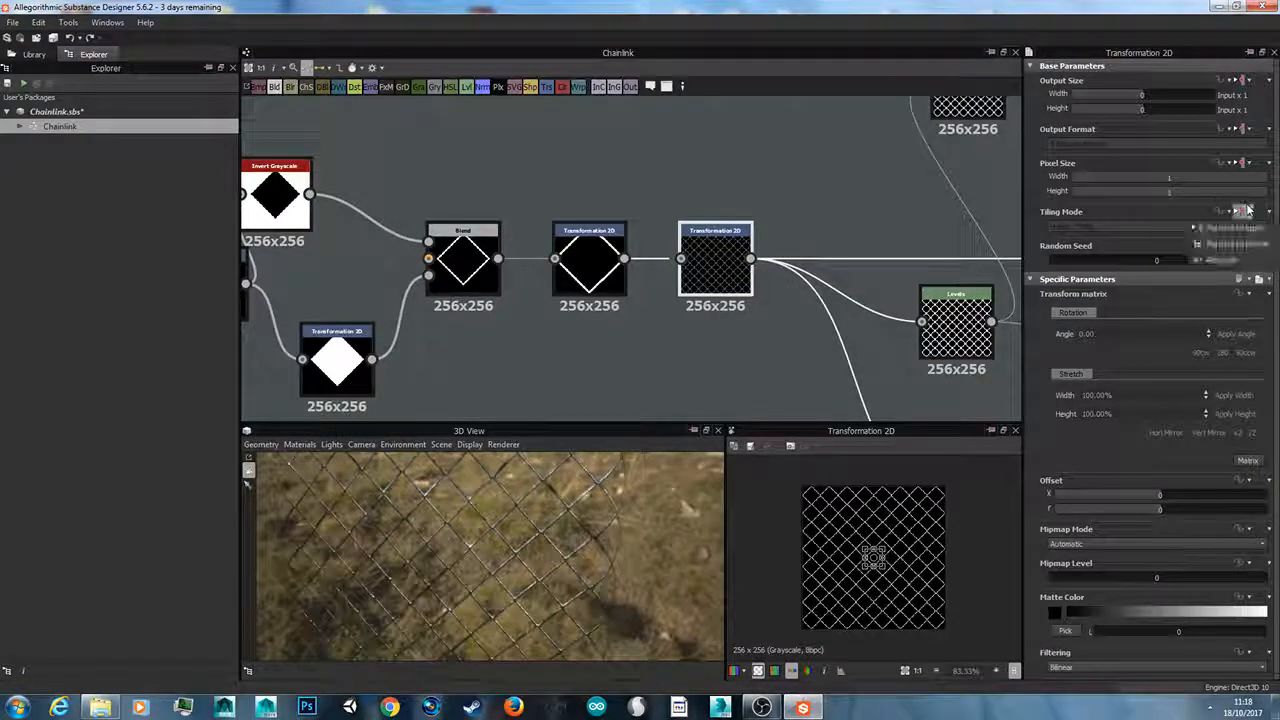
pyautogui.click(1248, 212)
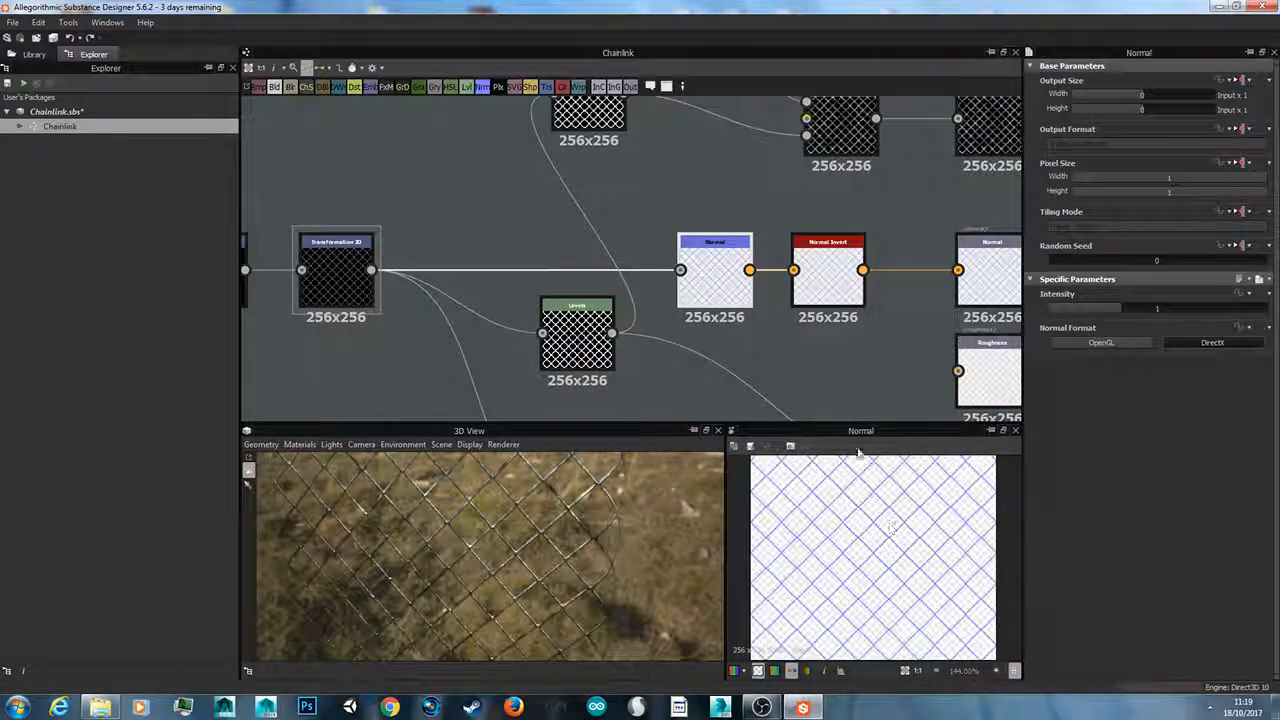
# - Preview the Blur HQ Grayscale node softening the chainlink mesh into thicker strands
pyautogui.click(828, 270)
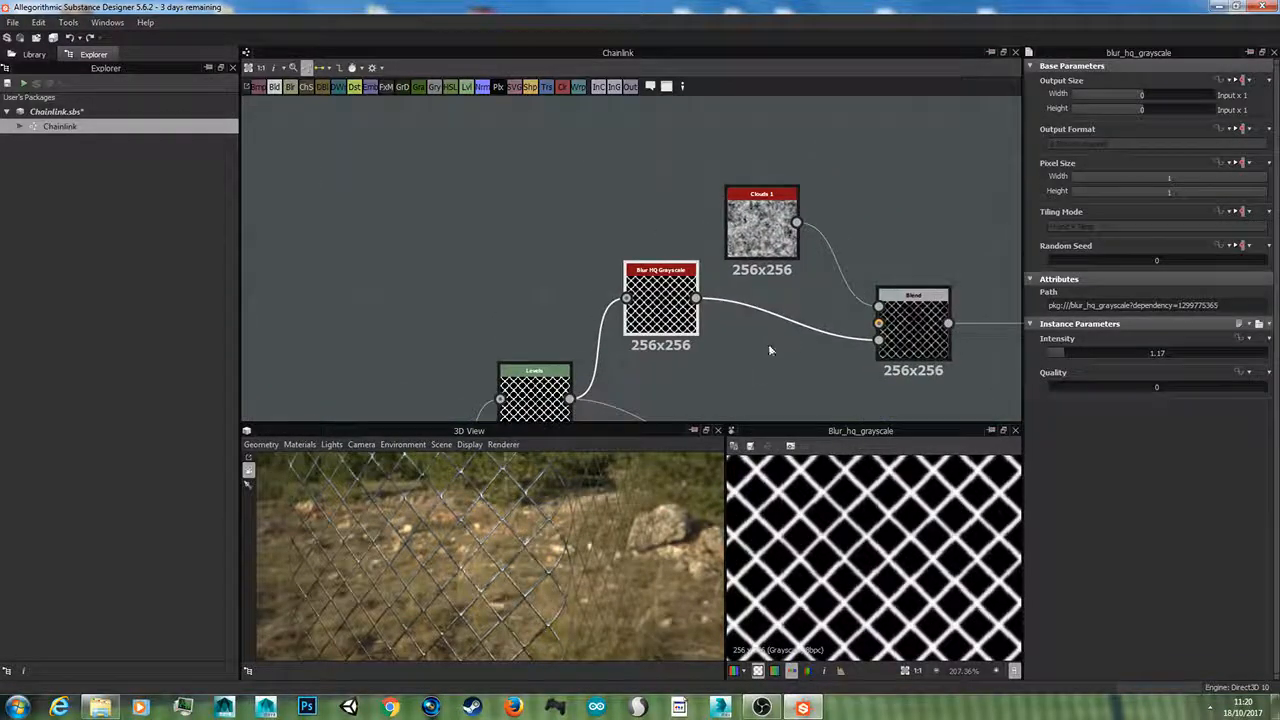
# - Preview the Clouds blend giving a mottled chainlink pattern that feeds the base color output
pyautogui.click(914, 320)
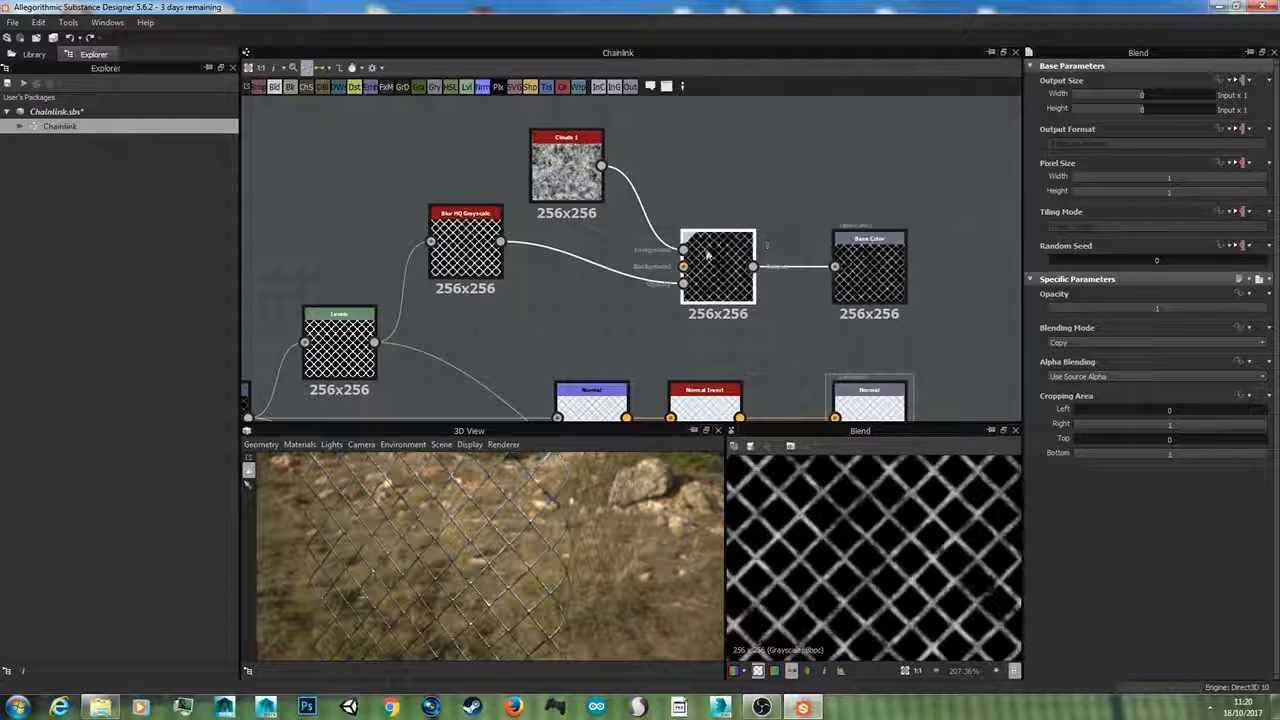
pyautogui.click(1156, 342)
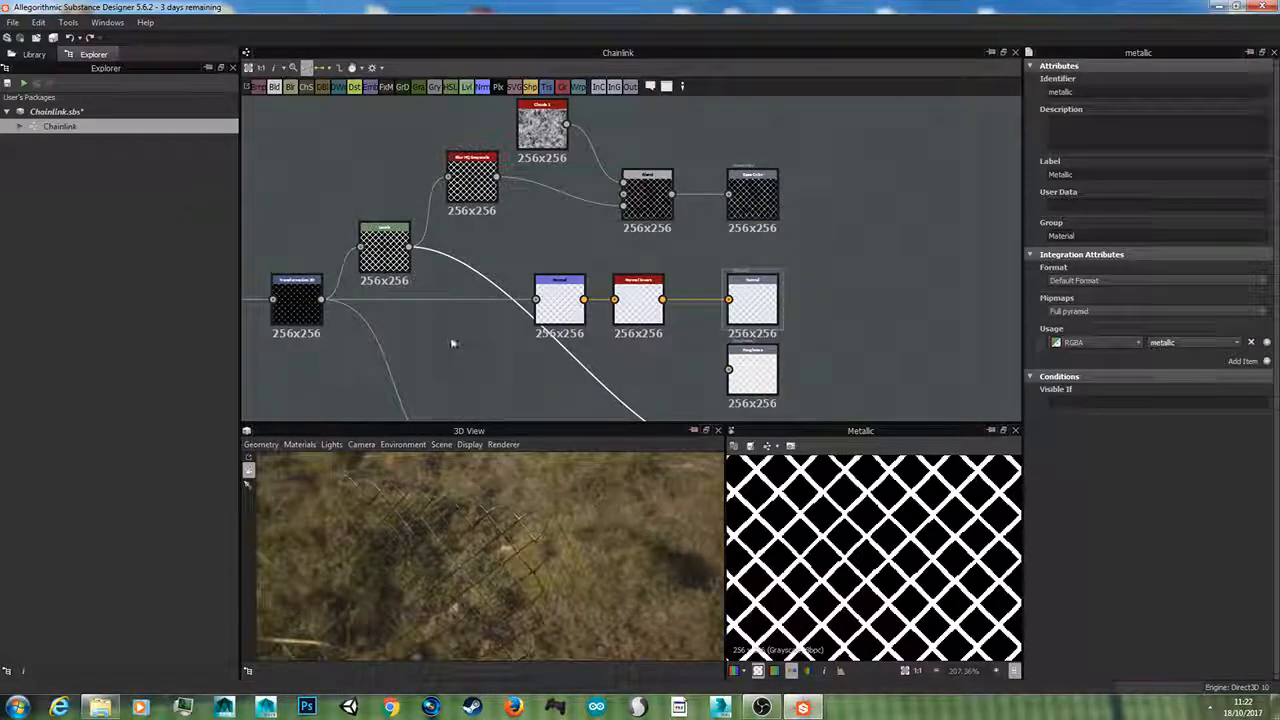
pyautogui.moveTo(500, 328)
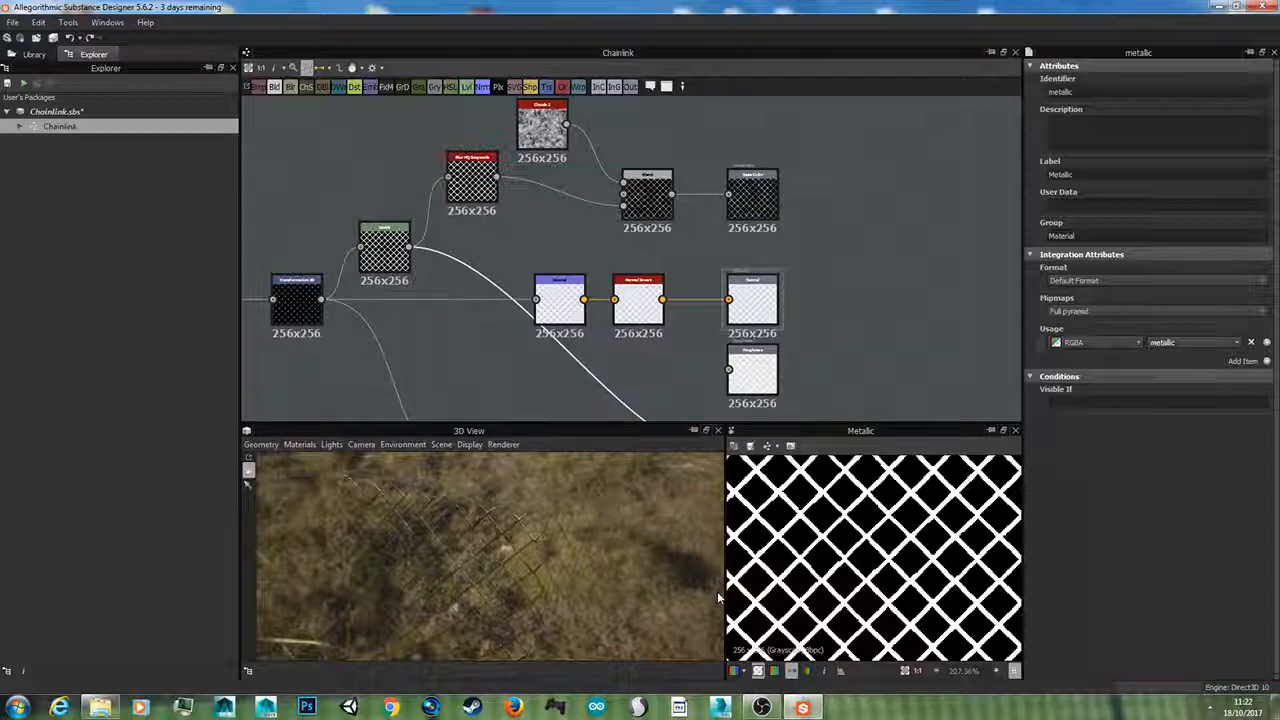
# - Switch over to the OBS screen recorder
pyautogui.click(760, 704)
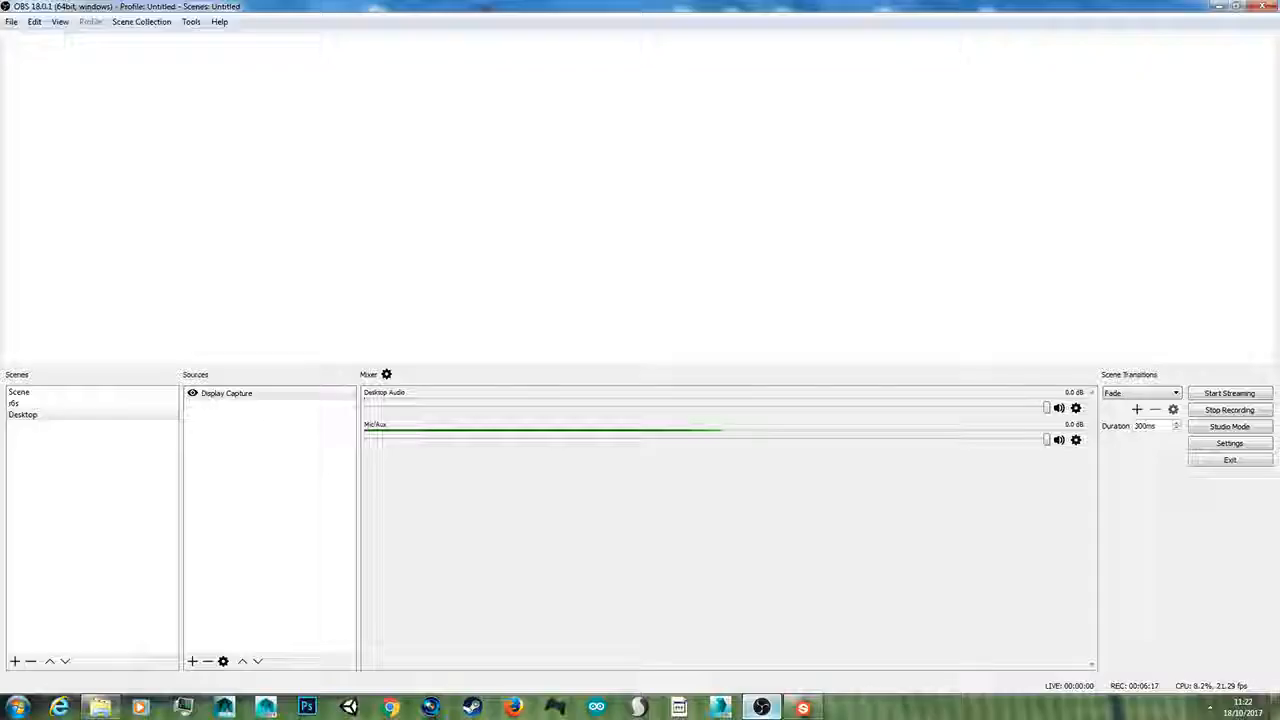